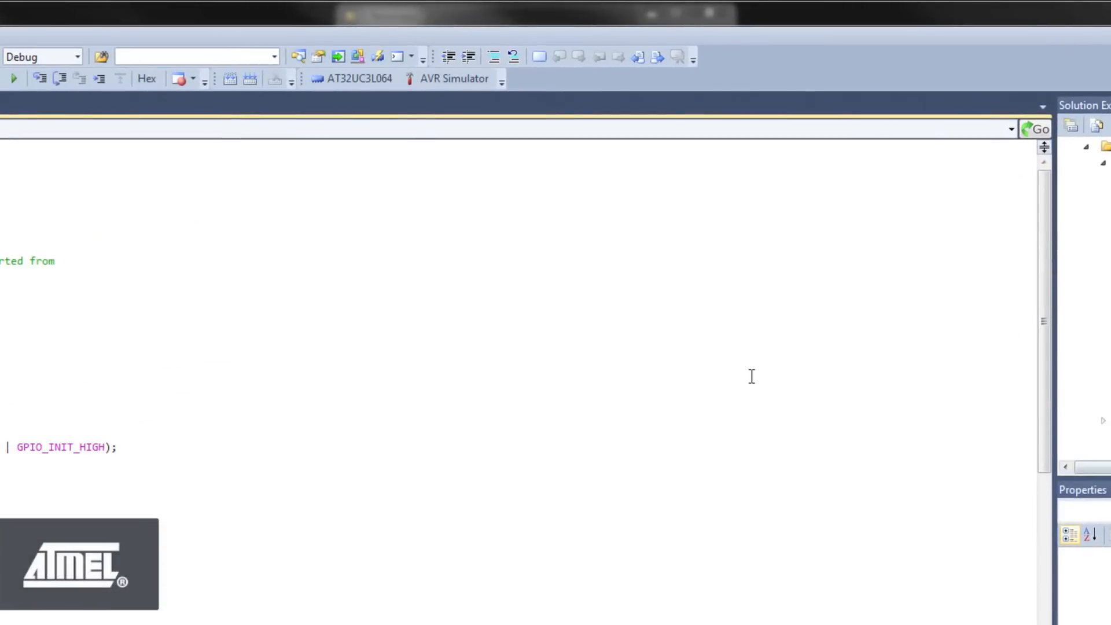
pyautogui.moveTo(453, 79)
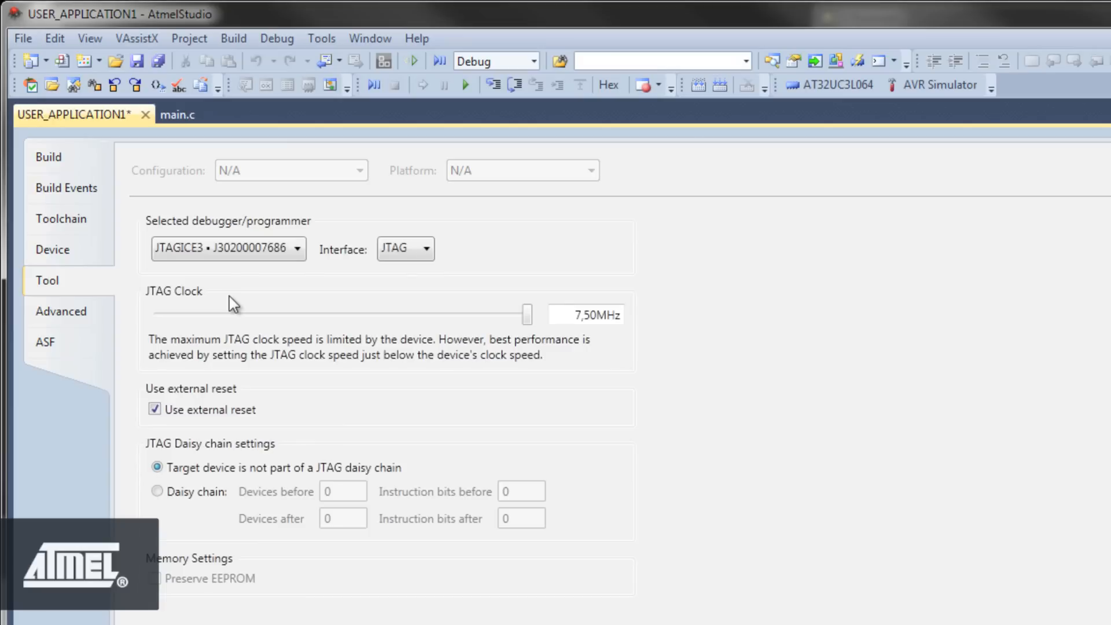
pyautogui.moveTo(146, 115)
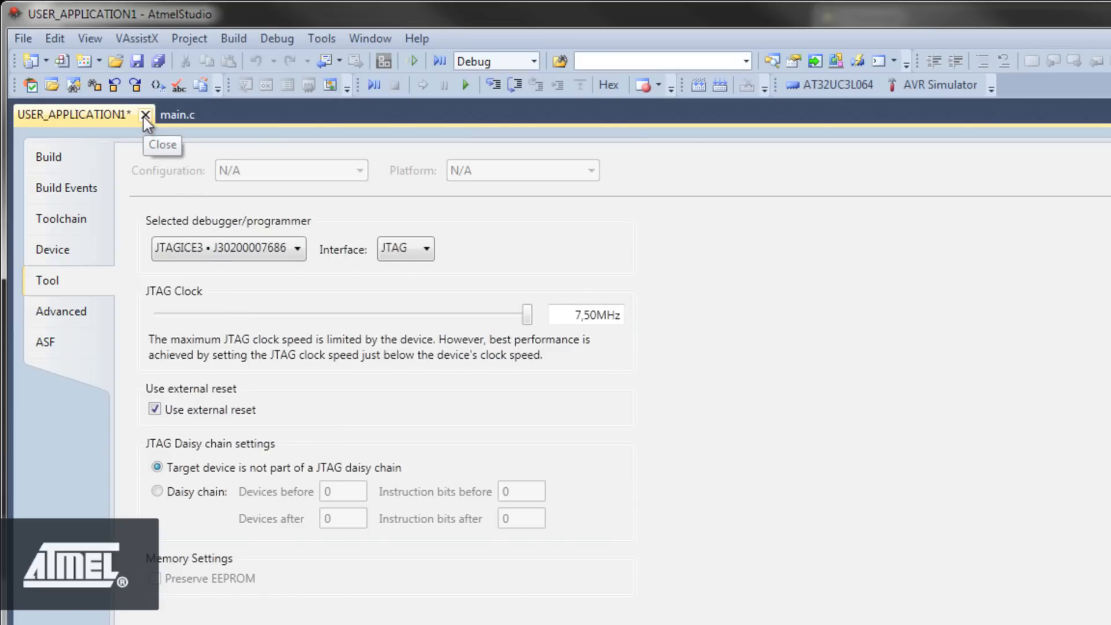
# Close the project properties page and start debugging on the JTAGICE3, halting before main.
pyautogui.click(145, 115)
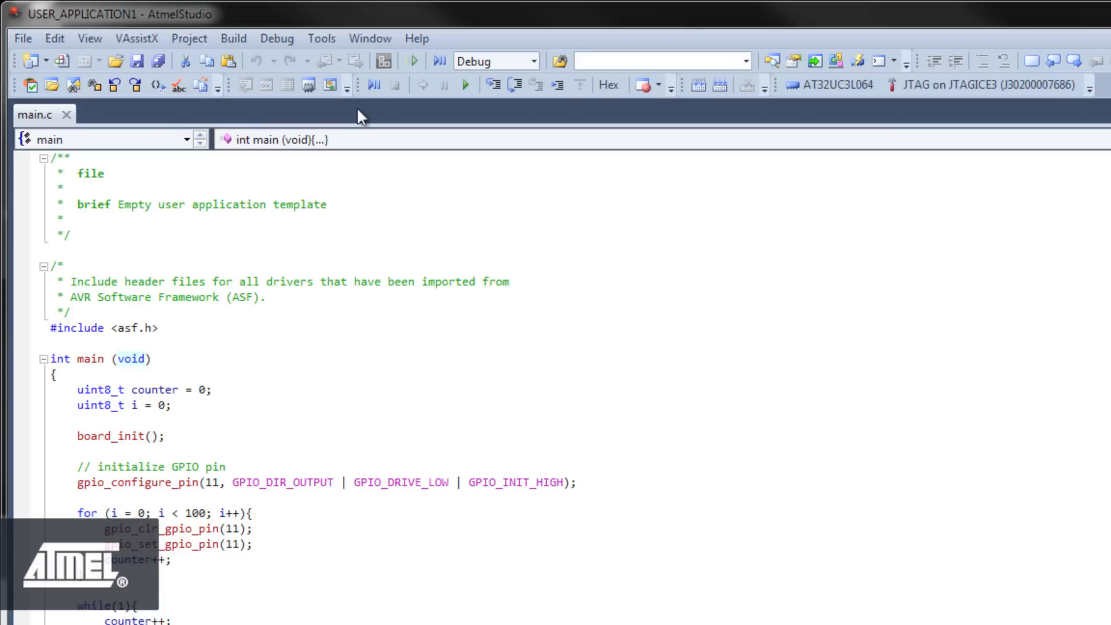
pyautogui.moveTo(374, 85)
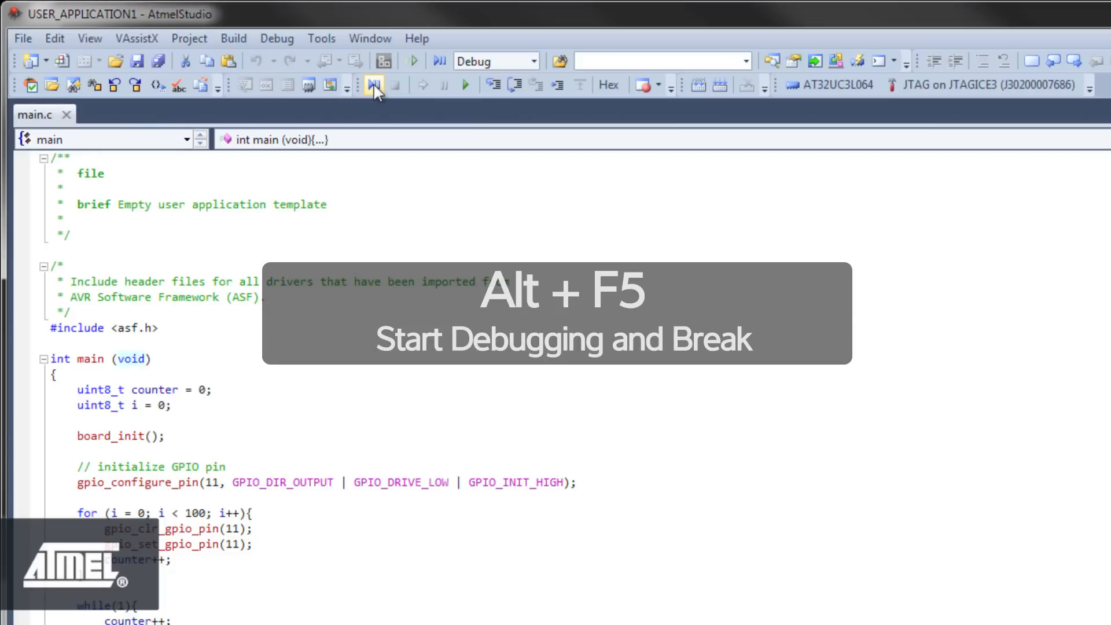
pyautogui.press('alt+f5')
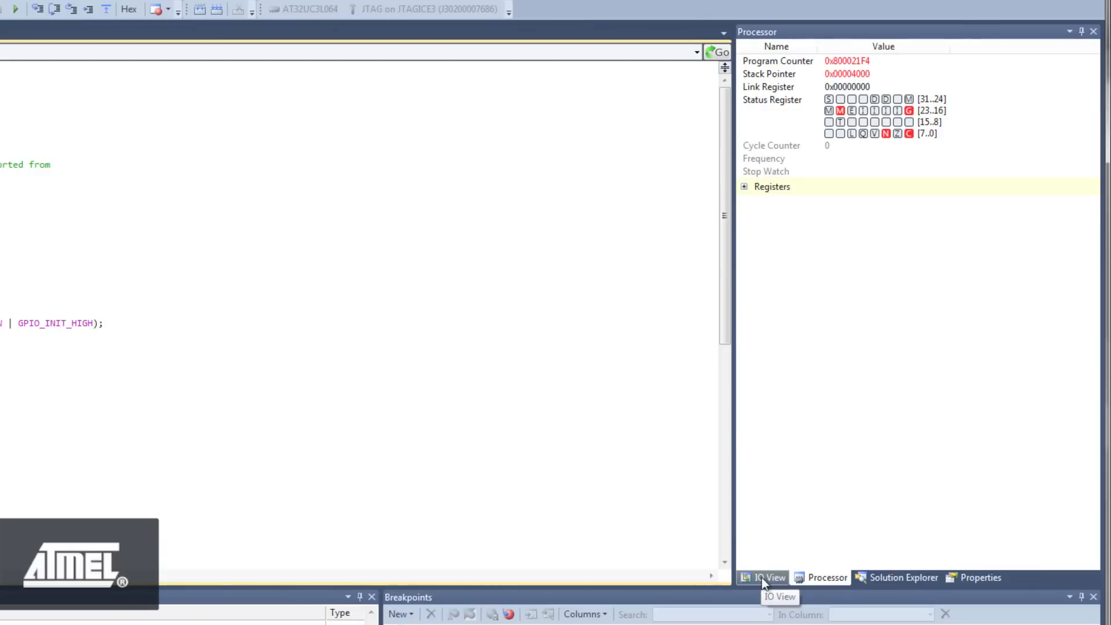
# Show the IO View panel beside the code paused at main.
pyautogui.click(764, 578)
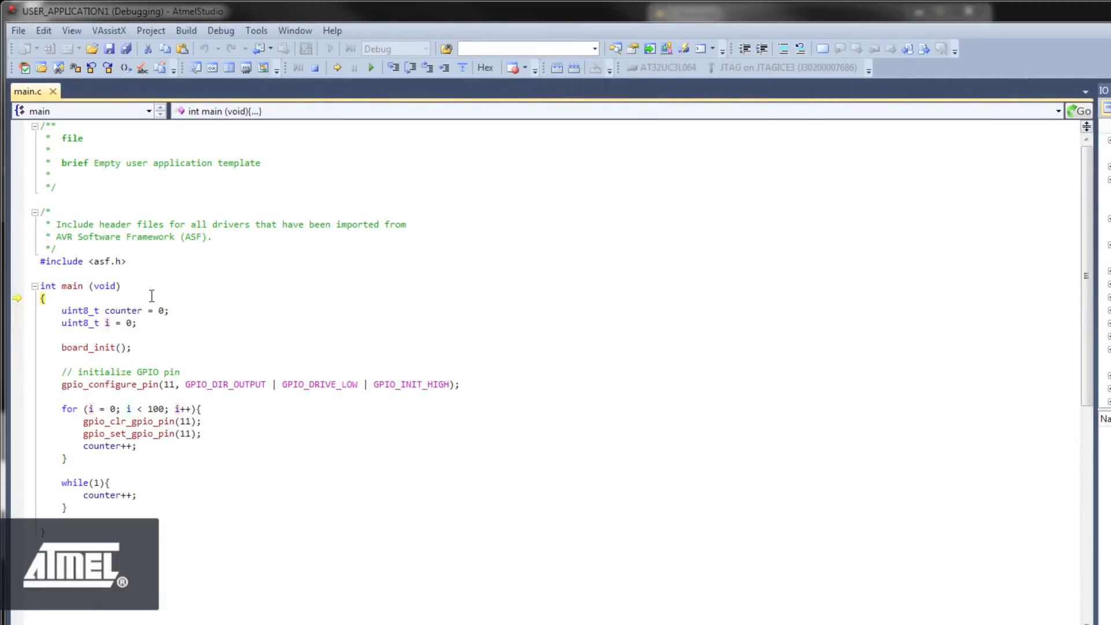
# Add the variables counter and i from main.c to the watch list.
pyautogui.rightClick(110, 310)
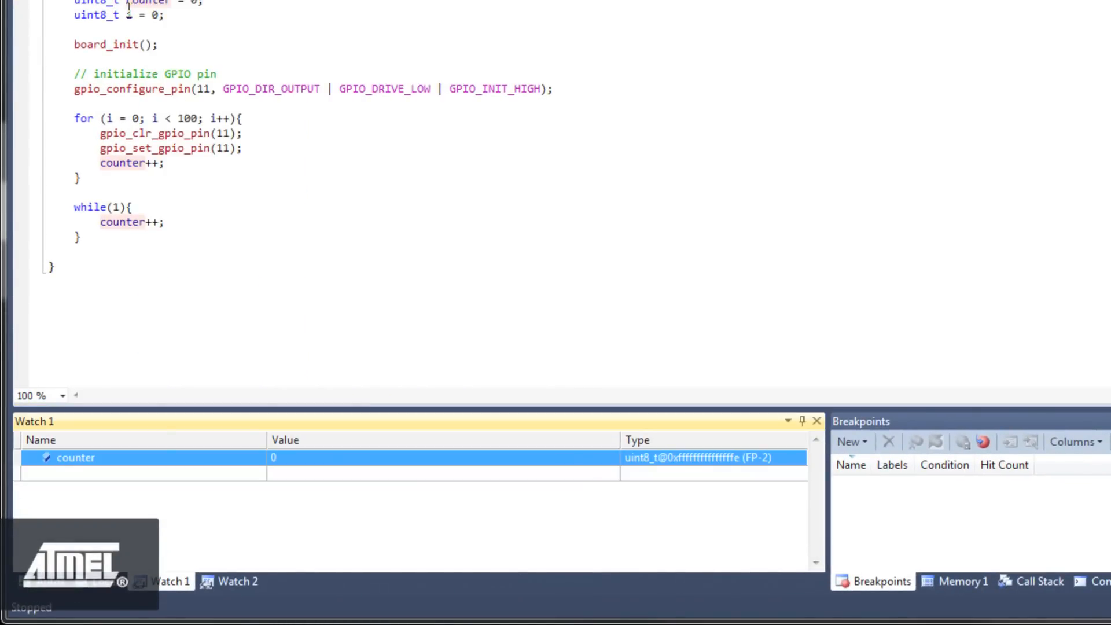
pyautogui.rightClick(141, 132)
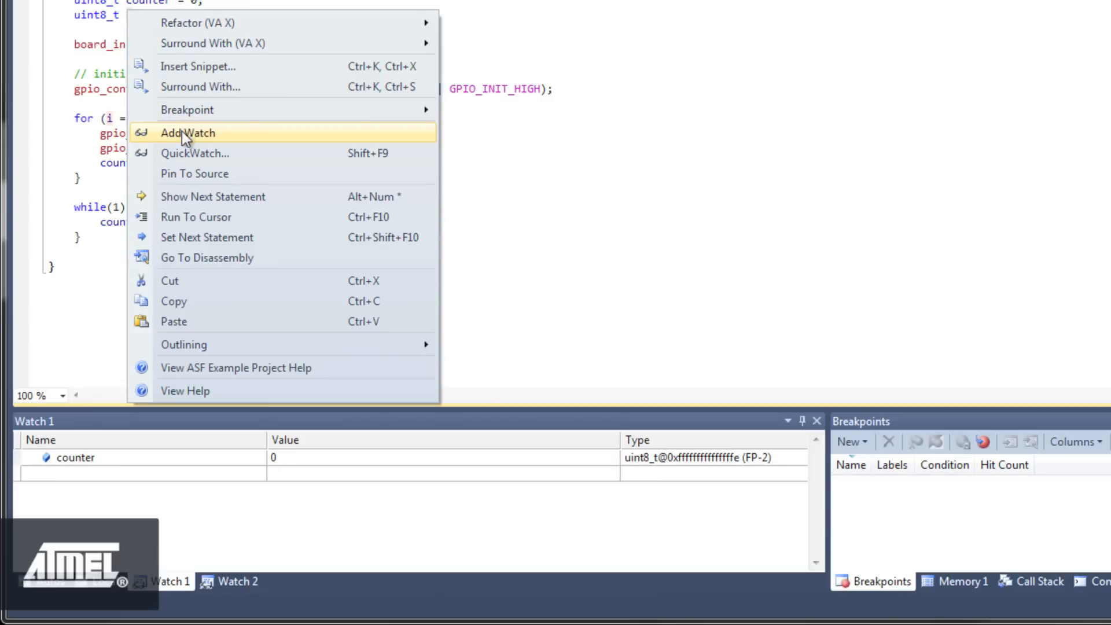
pyautogui.click(187, 133)
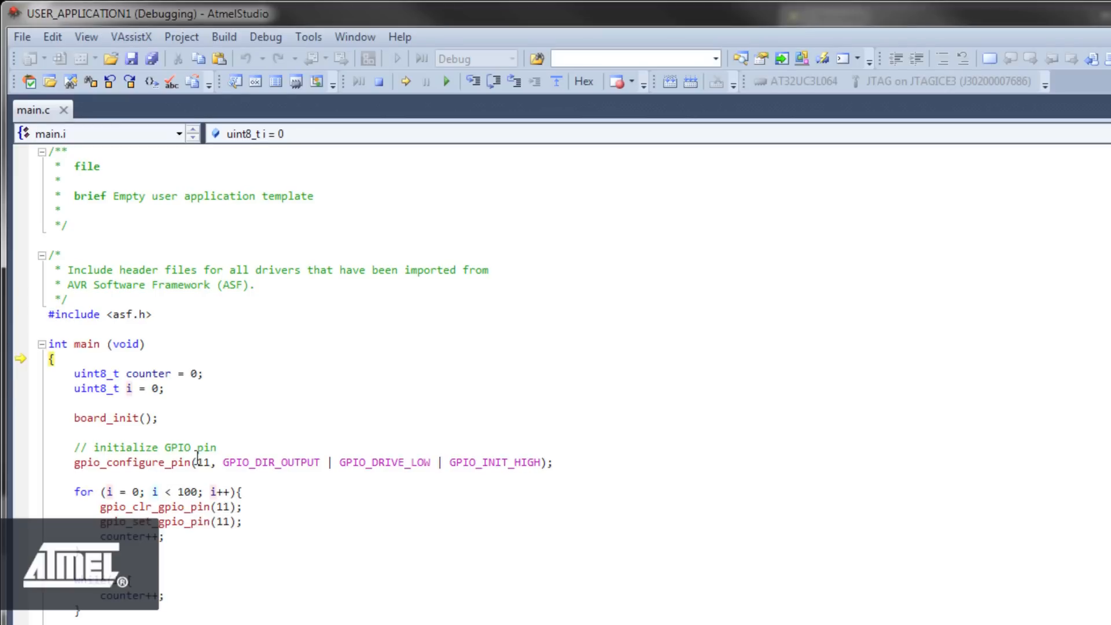
pyautogui.moveTo(494, 81)
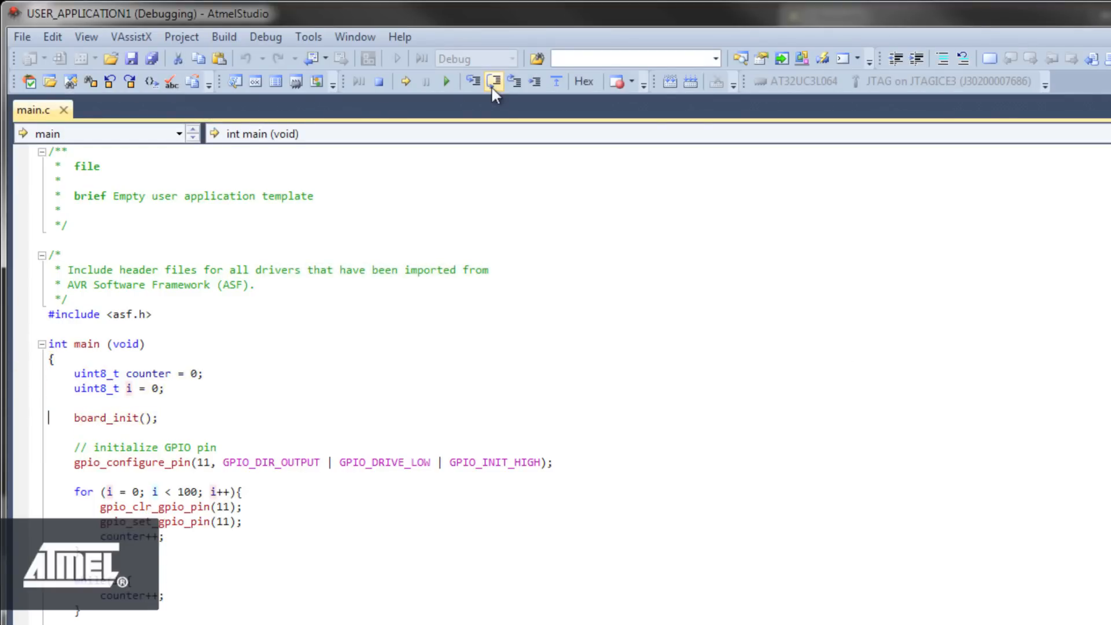
# Step over the board and GPIO initialisation lines so execution pauses at the for loop.
pyautogui.click(493, 81)
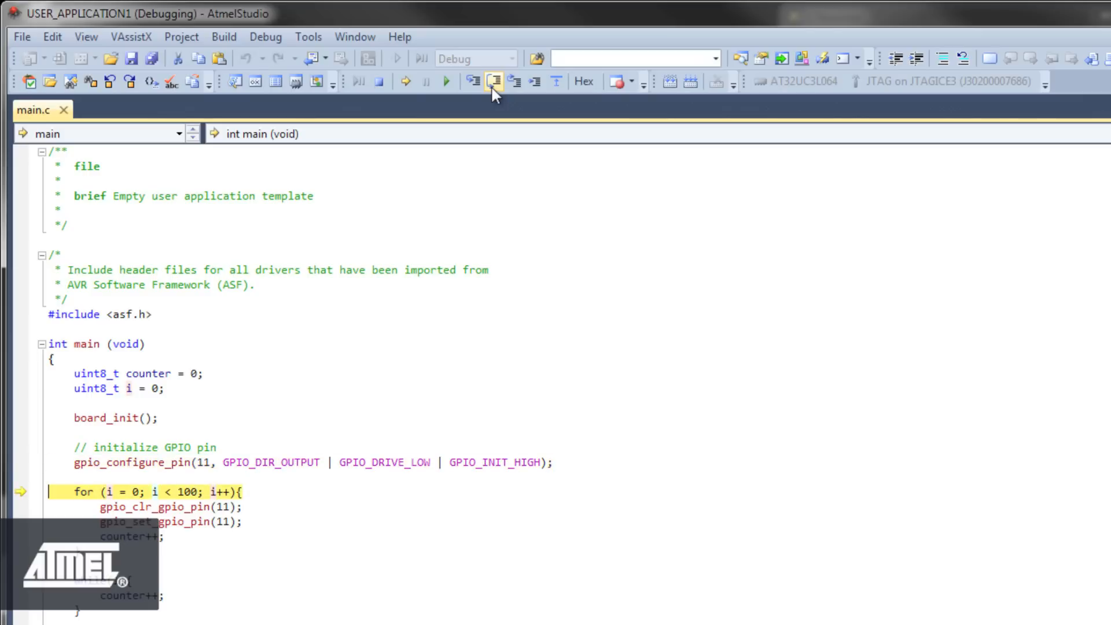
pyautogui.click(491, 80)
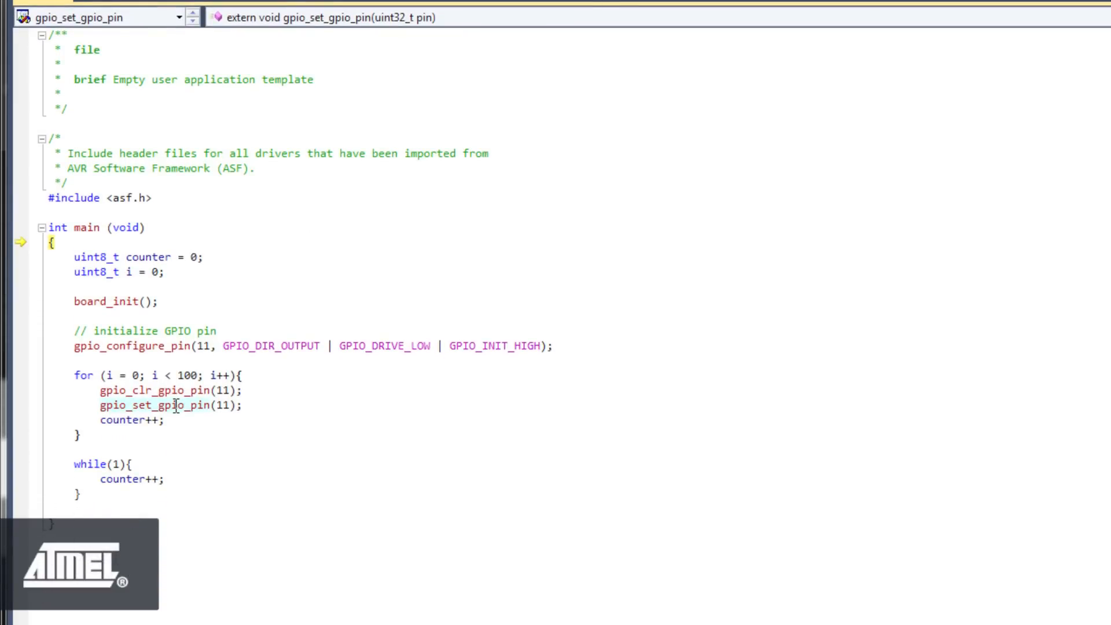
# Insert a breakpoint on gpio_set_gpio_pin(11), run to it, then step into the call.
pyautogui.rightClick(174, 405)
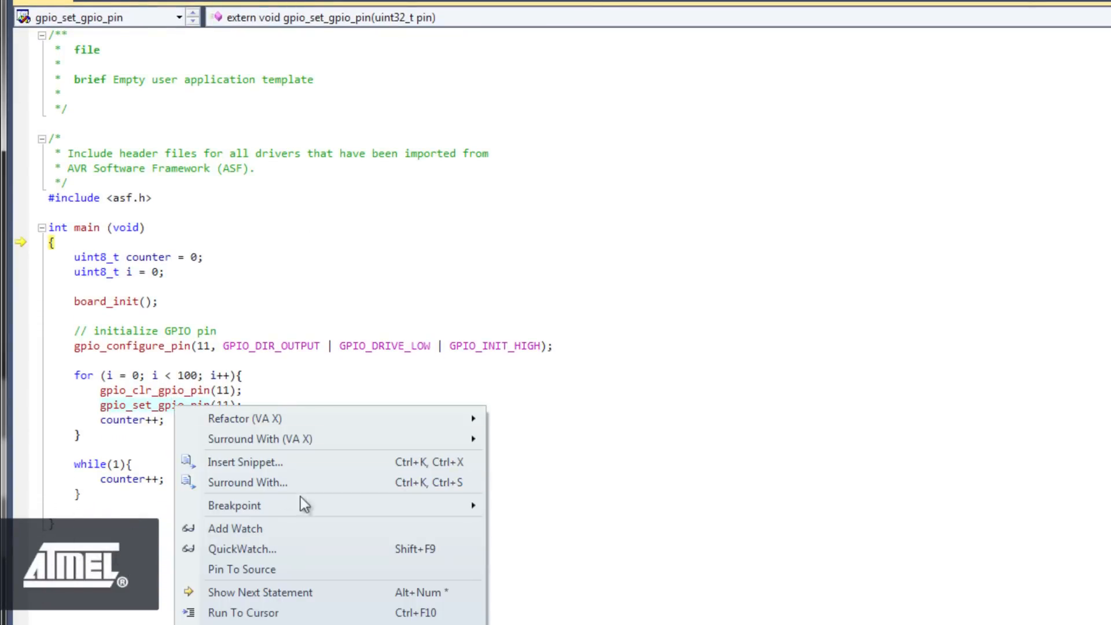
pyautogui.moveTo(234, 505)
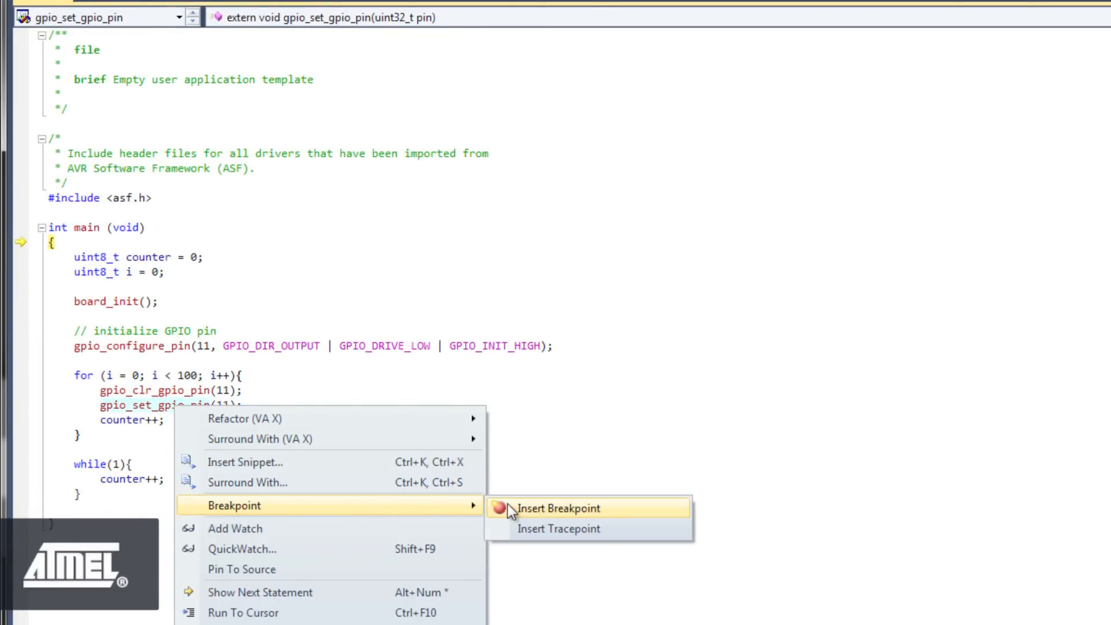
pyautogui.click(558, 508)
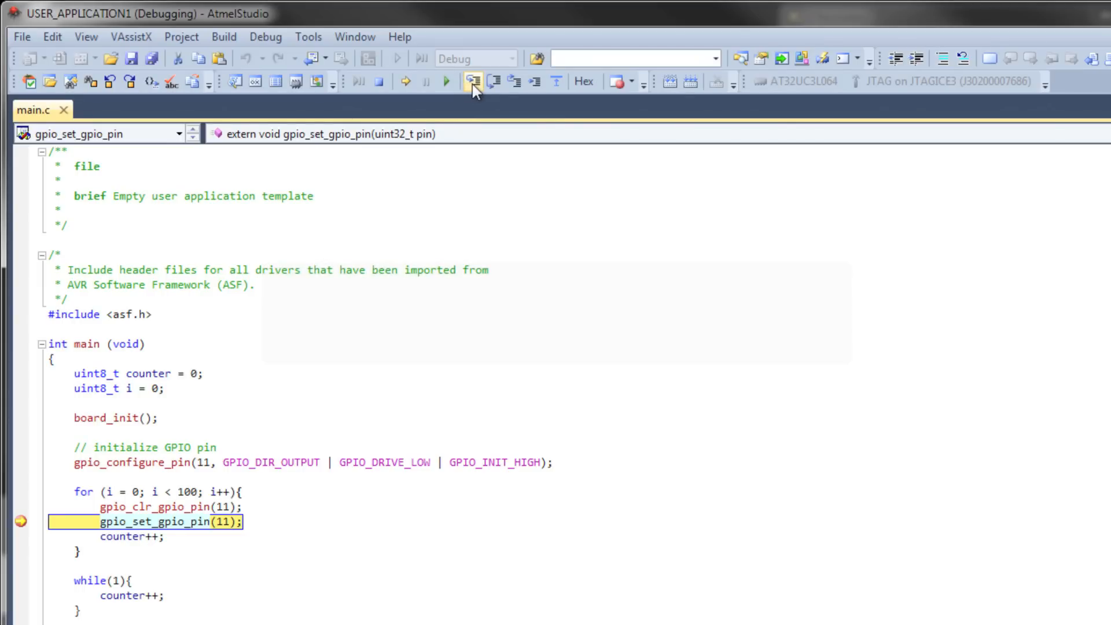
pyautogui.moveTo(472, 81)
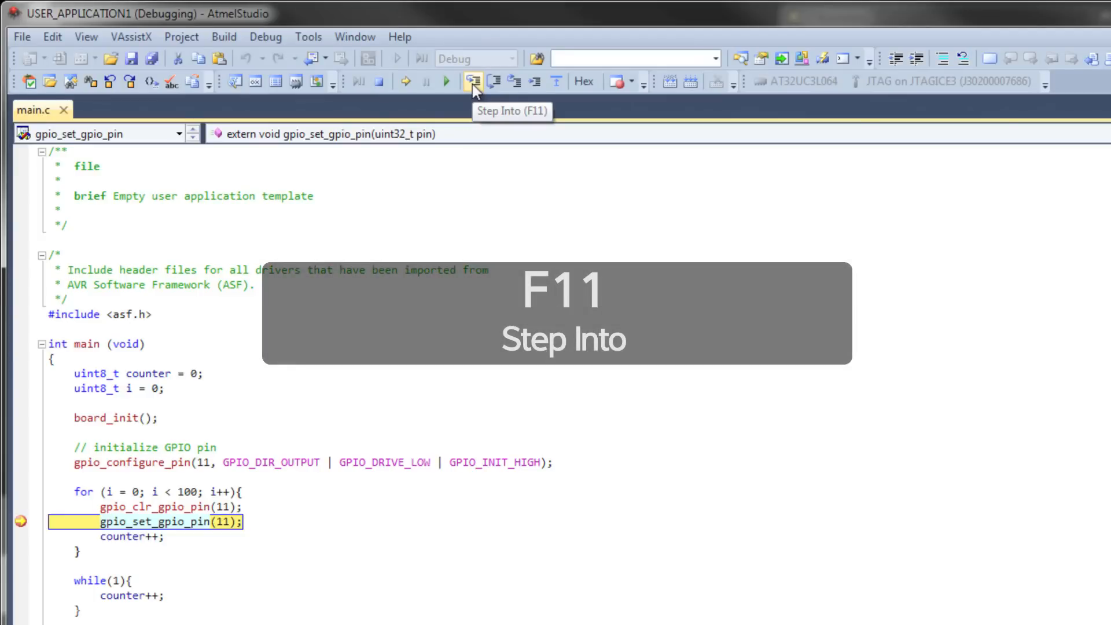
pyautogui.click(472, 81)
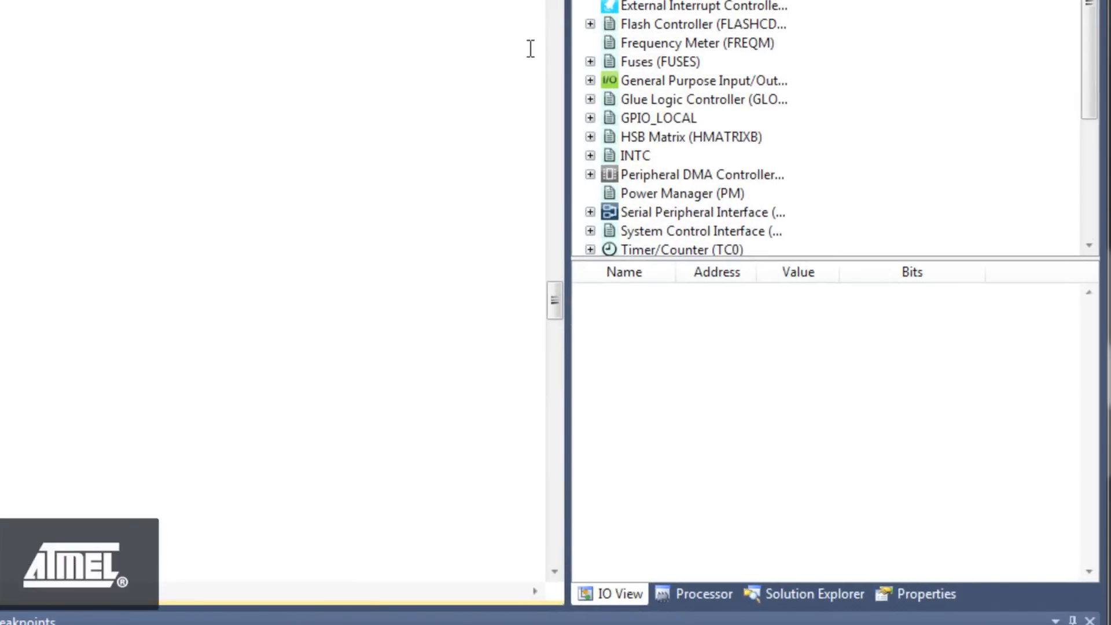
# In GPIO port[0], expand the OVR register and set its P11 bit so bit 11 reads 1.
pyautogui.click(590, 80)
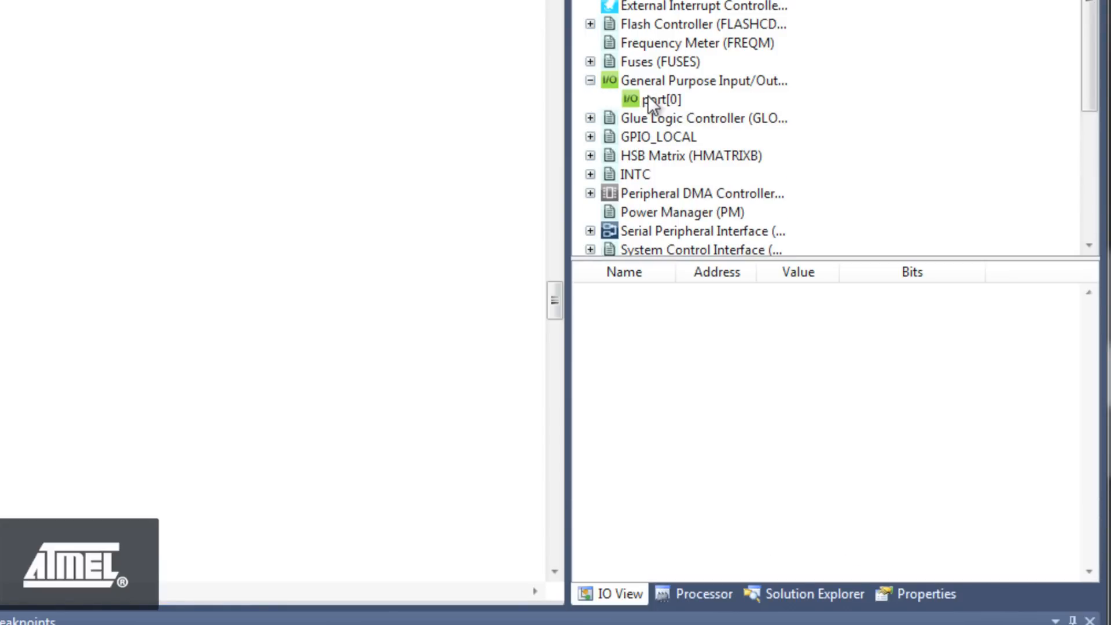
pyautogui.click(655, 99)
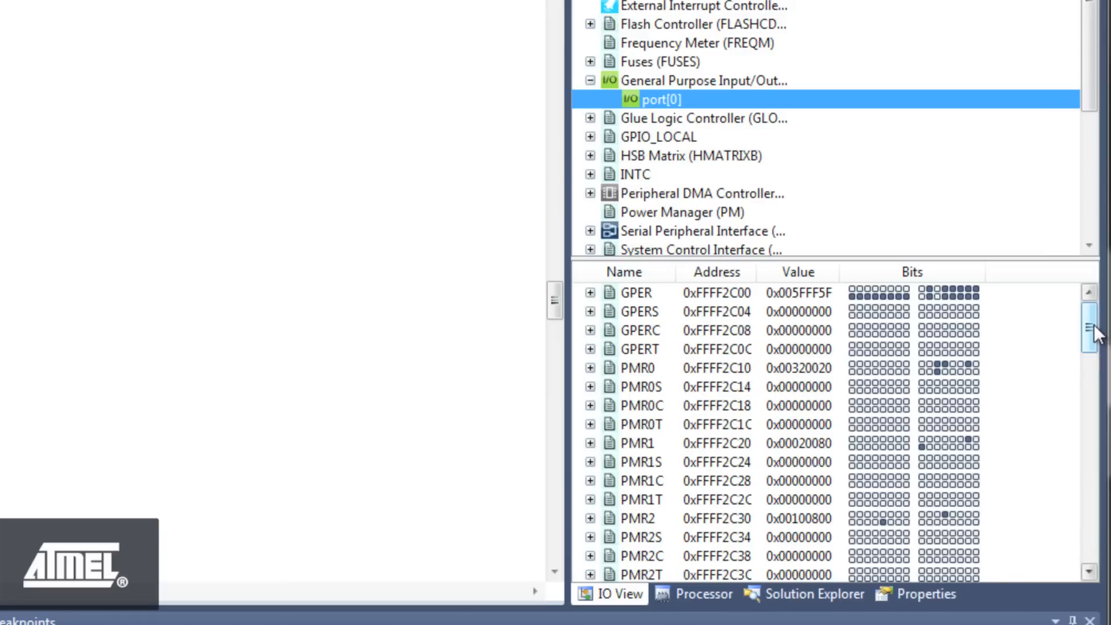
pyautogui.scroll(-3)
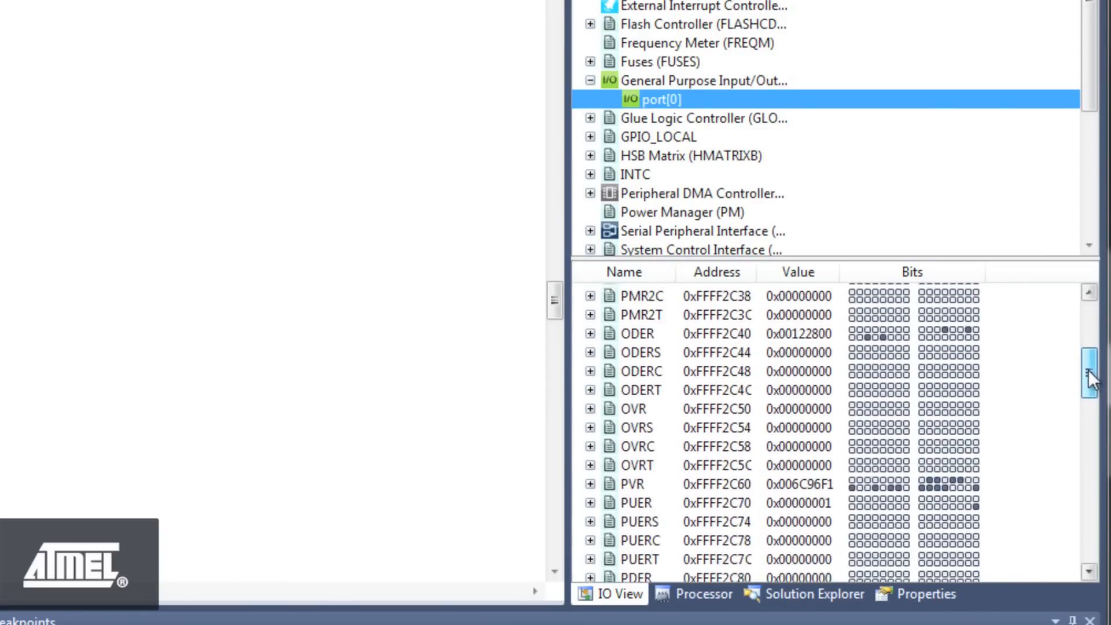
pyautogui.scroll(-3)
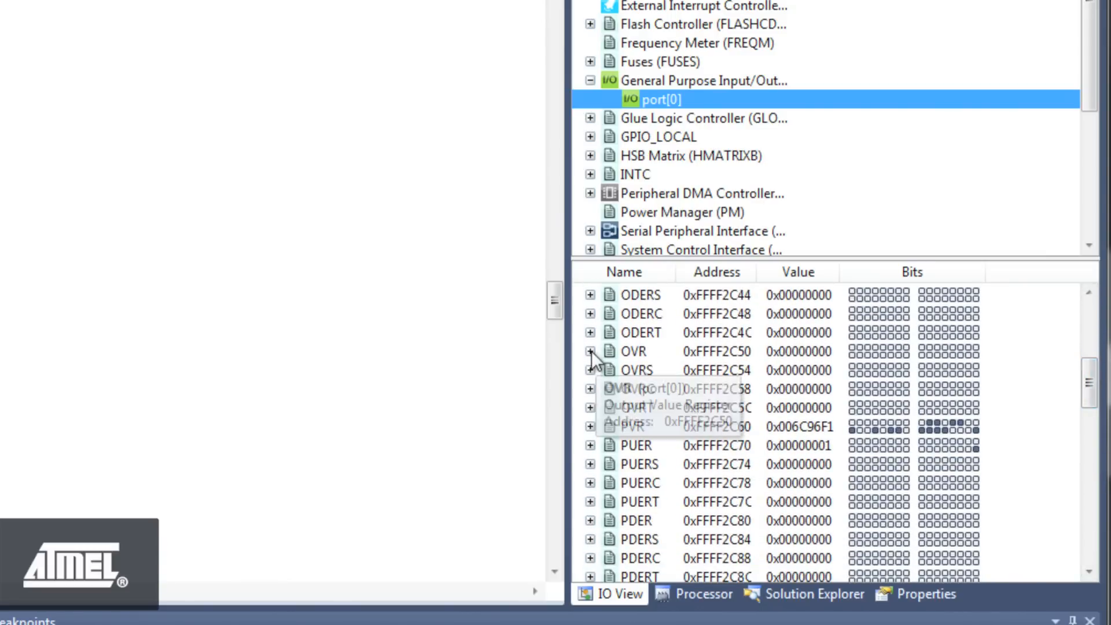
pyautogui.click(590, 351)
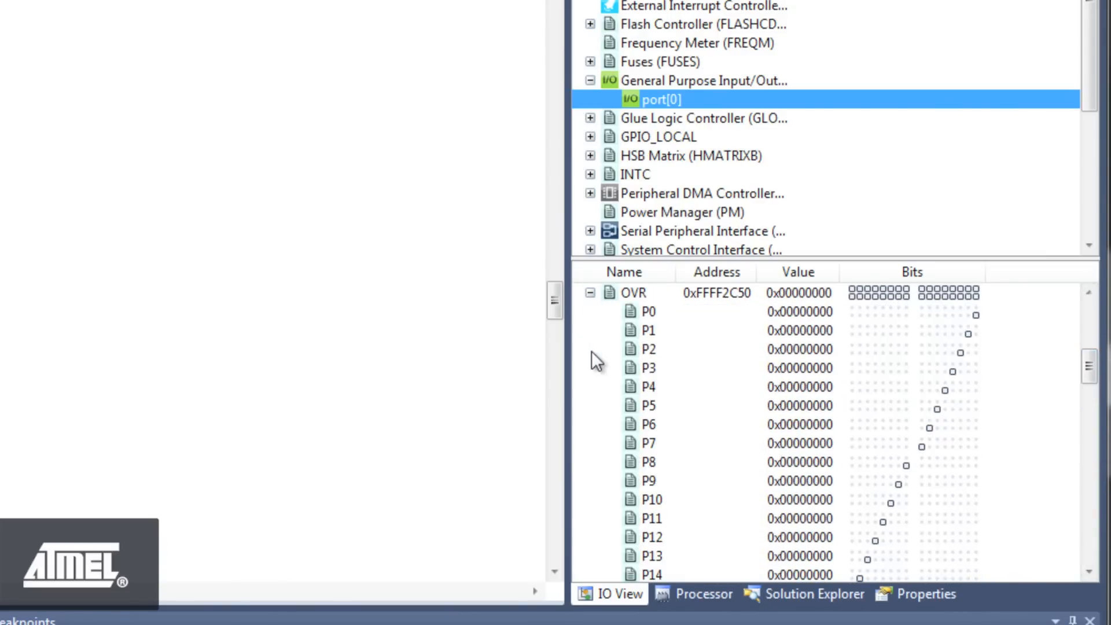
pyautogui.moveTo(638, 525)
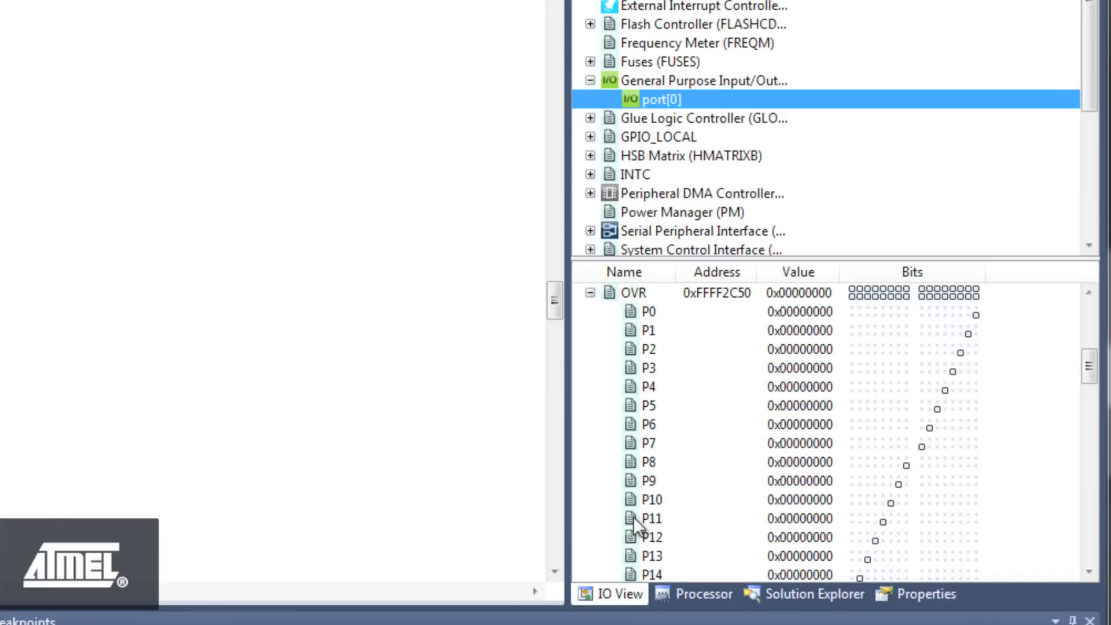
pyautogui.click(649, 519)
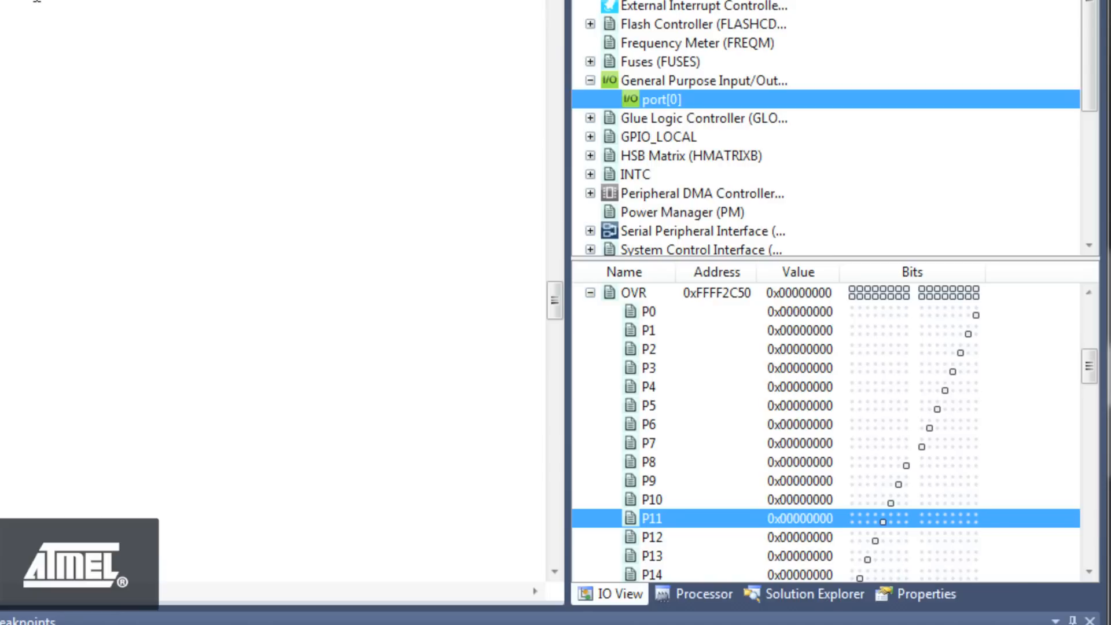
pyautogui.click(883, 518)
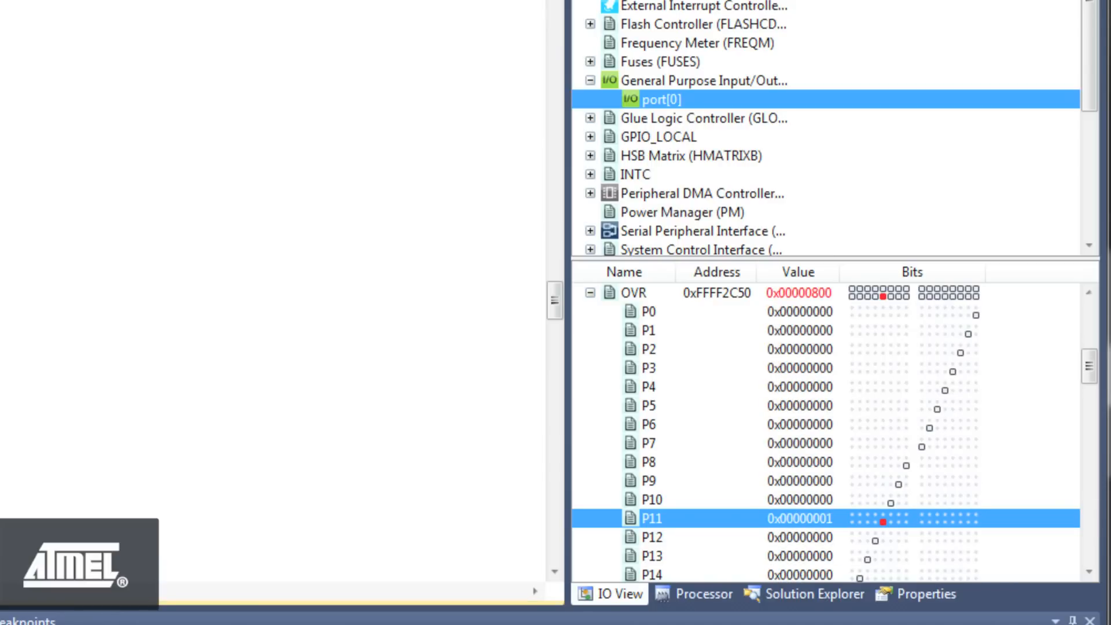
pyautogui.moveTo(882, 517)
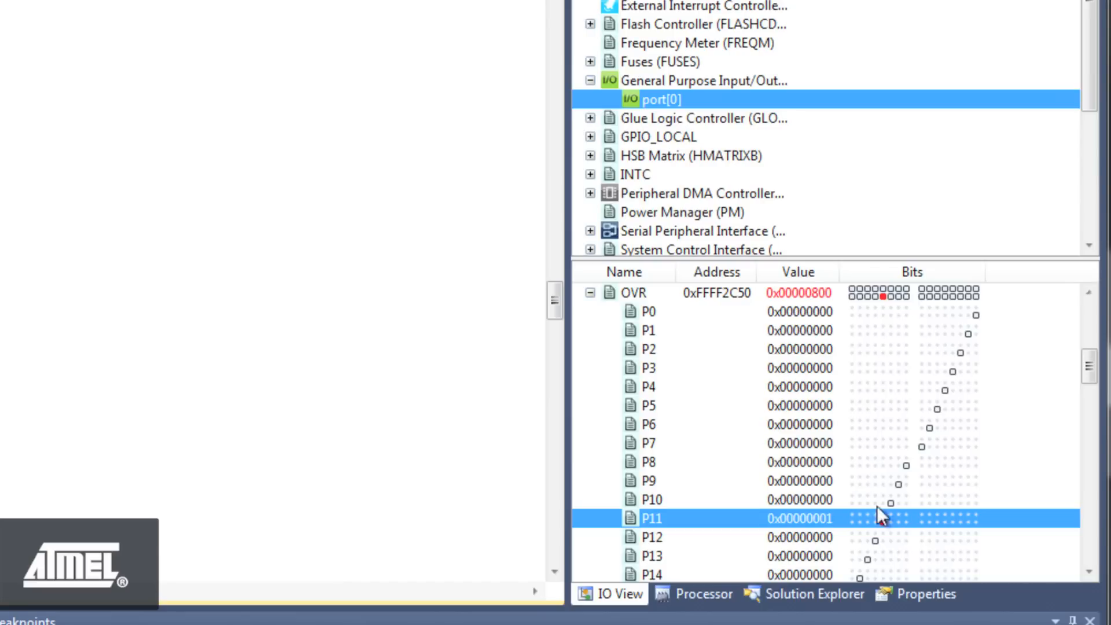
pyautogui.moveTo(883, 524)
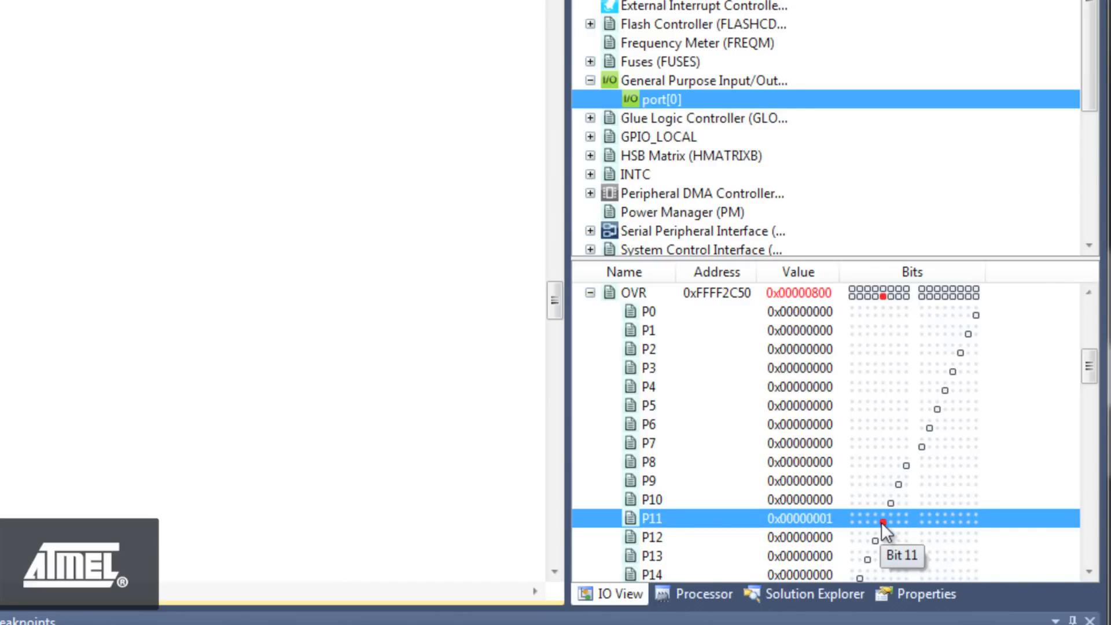
pyautogui.click(882, 519)
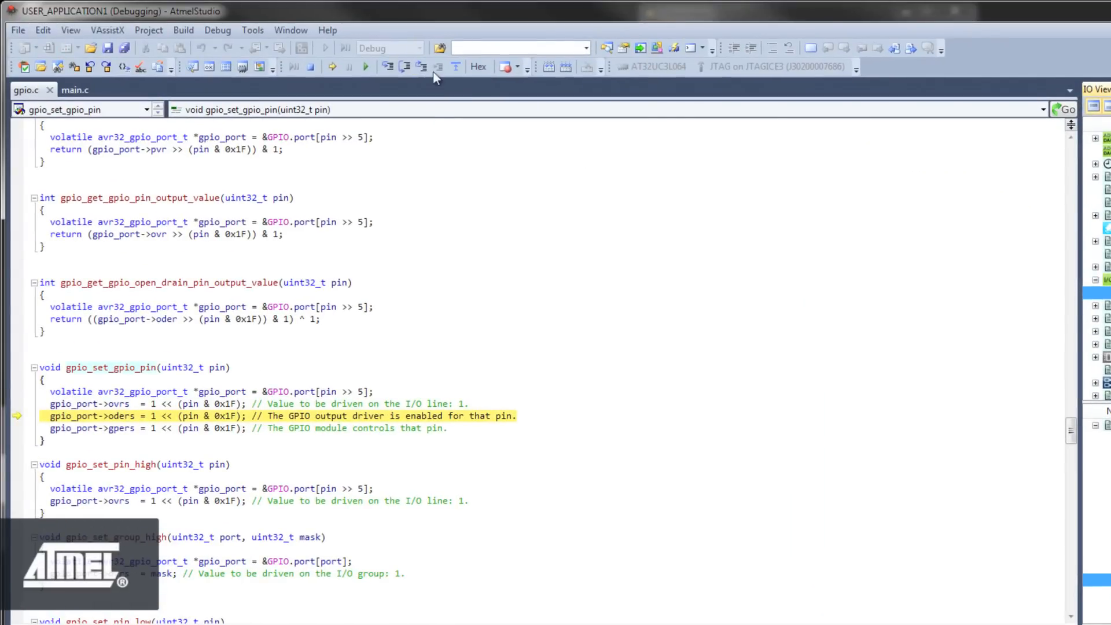
# Switch back to the main.c source file from the GPIO code.
pyautogui.click(421, 68)
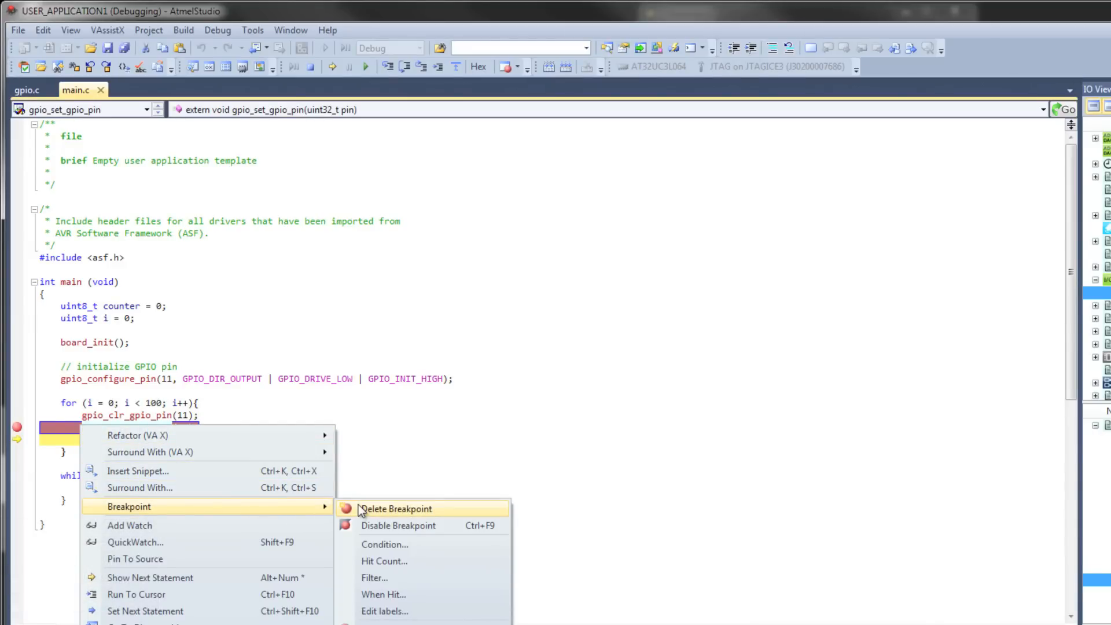
# Delete the for-loop breakpoint and insert one on counter++ in the while loop.
pyautogui.click(396, 509)
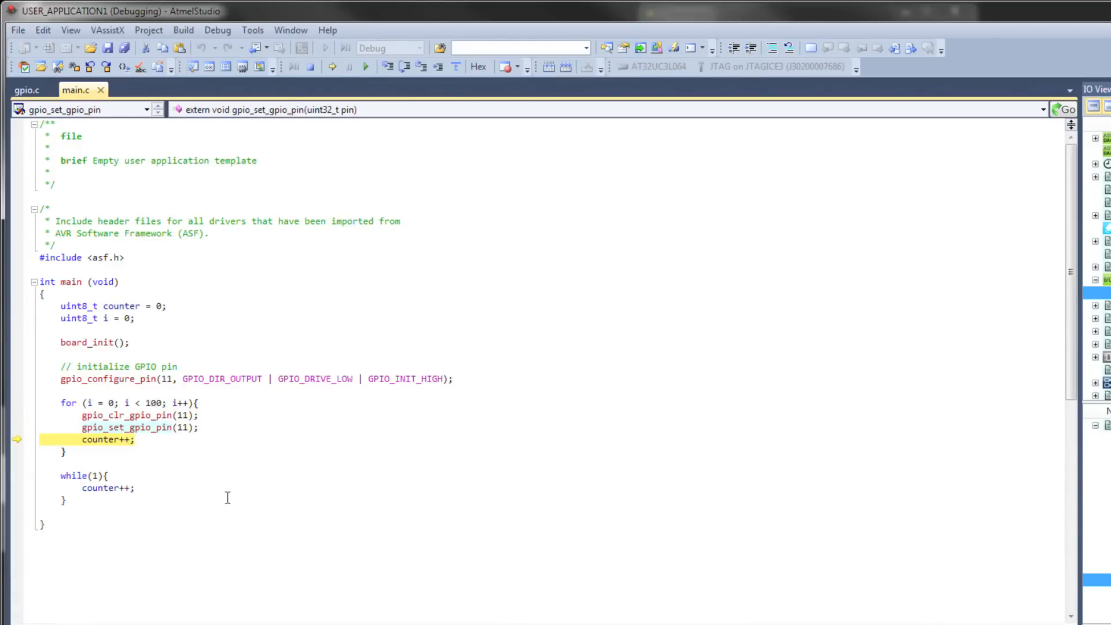
pyautogui.rightClick(99, 493)
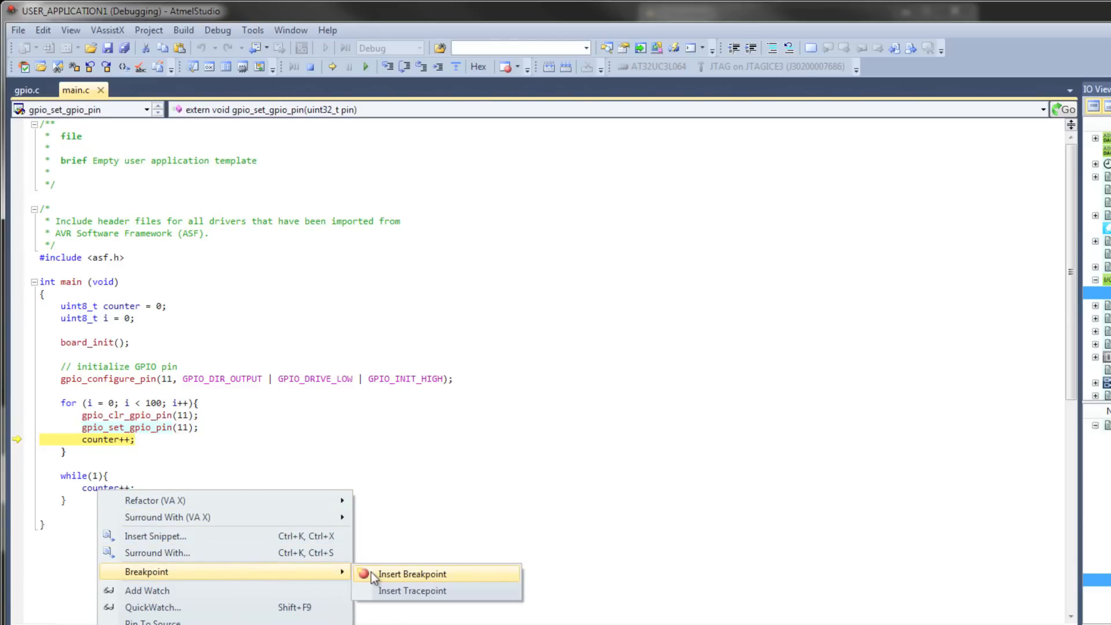
pyautogui.click(412, 574)
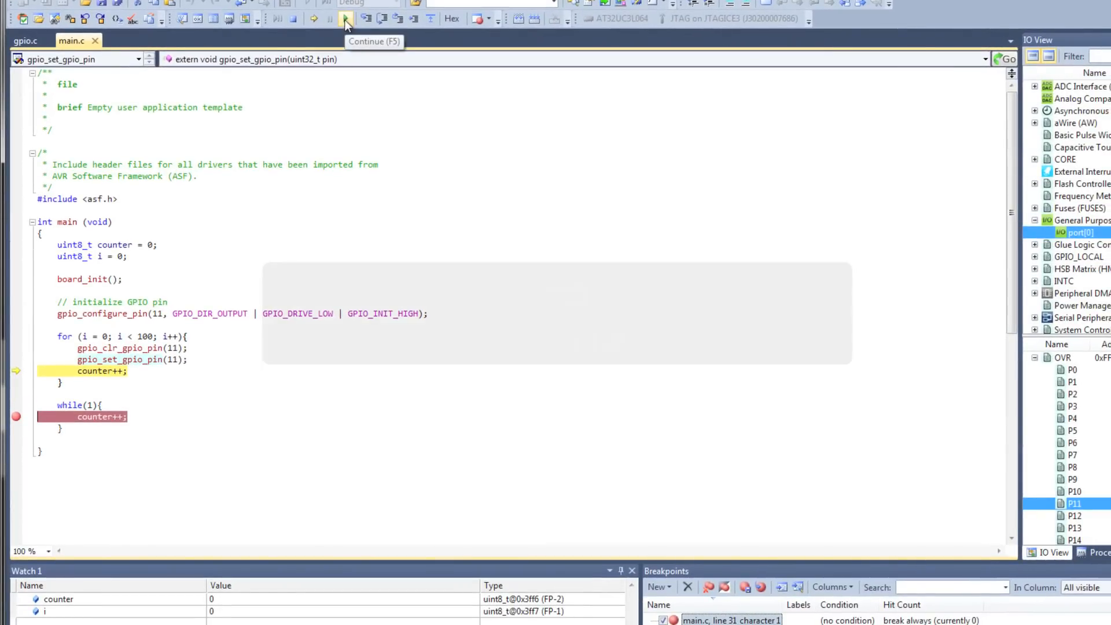
# Continue to the while-loop breakpoint, reset the target, then stop debugging.
pyautogui.click(346, 20)
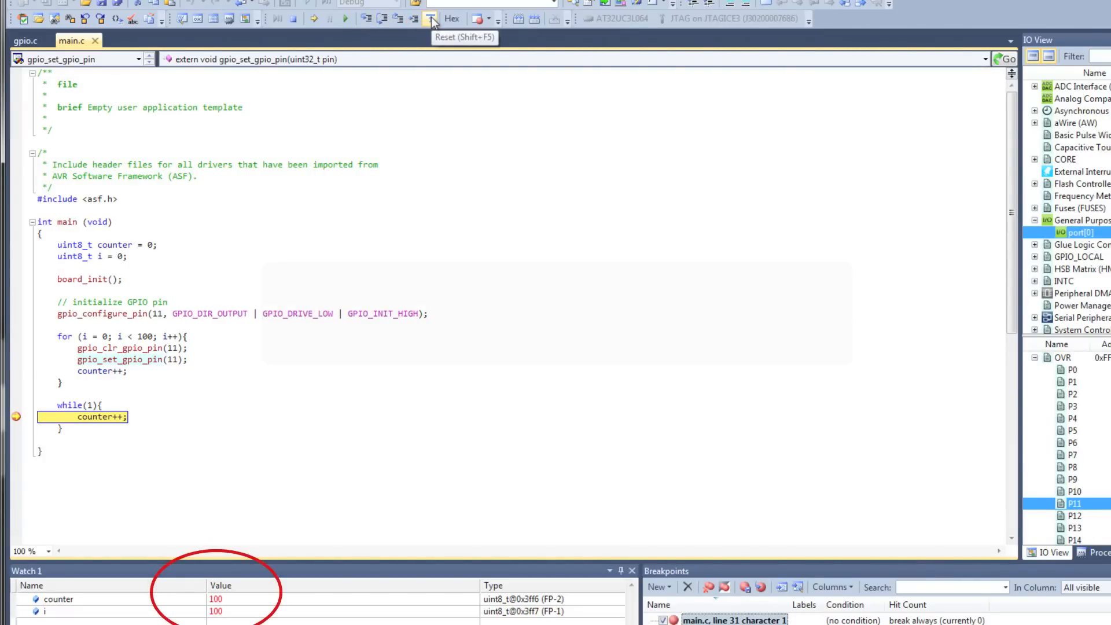
pyautogui.click(432, 18)
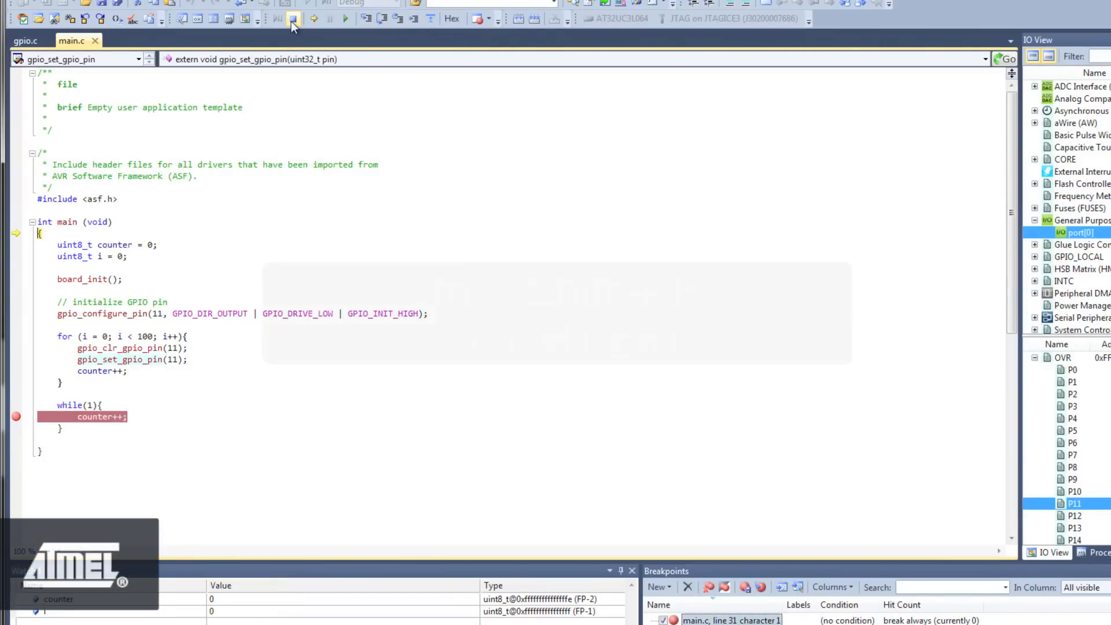
pyautogui.moveTo(291, 18)
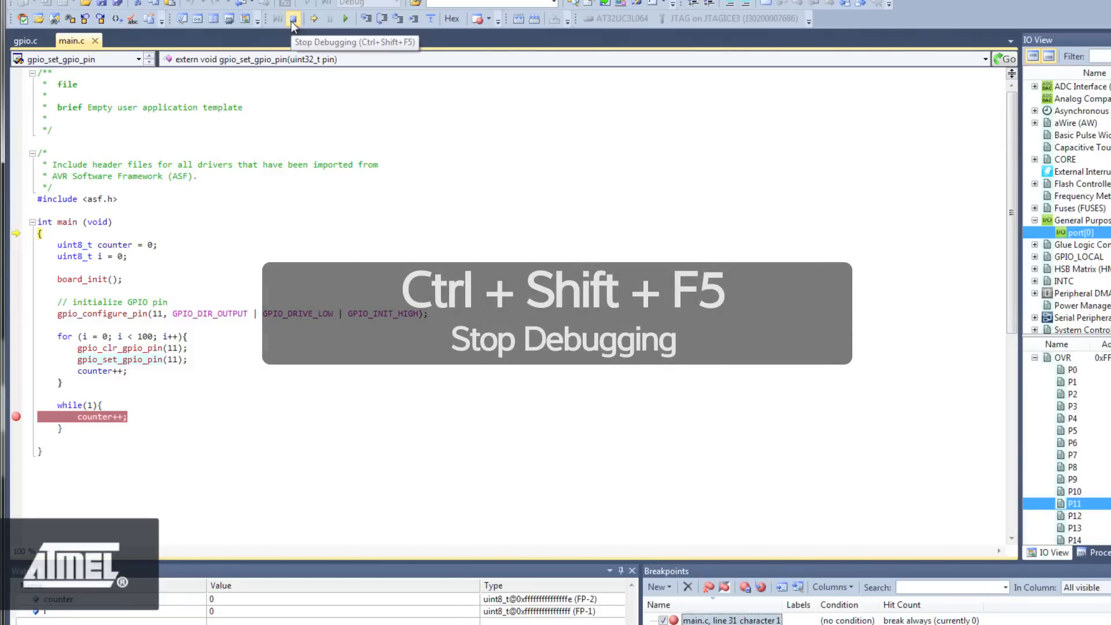
pyautogui.click(292, 18)
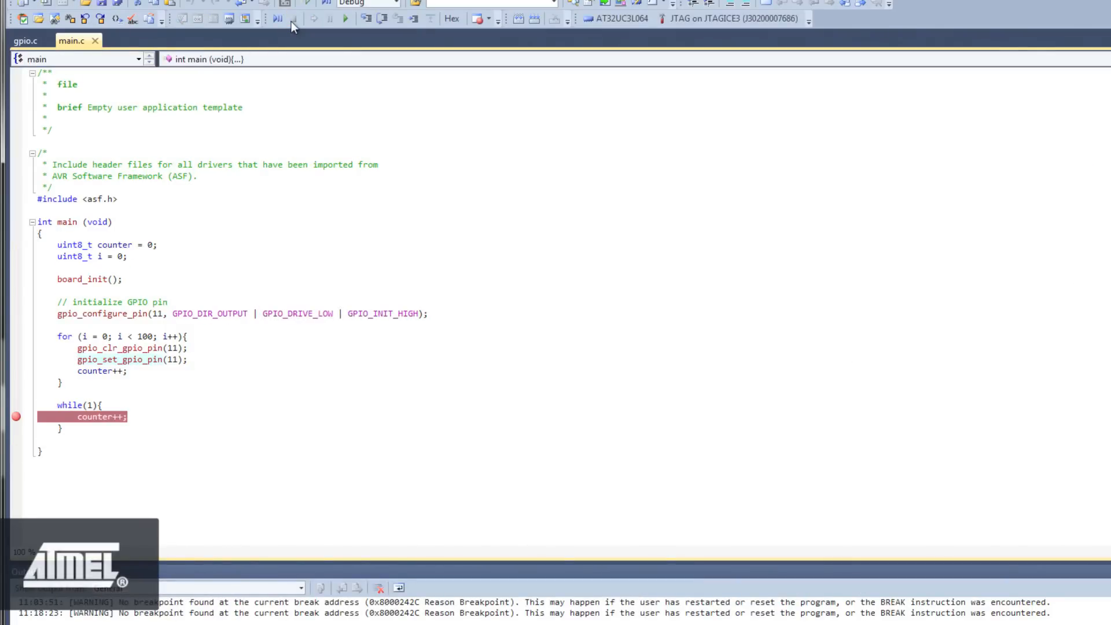